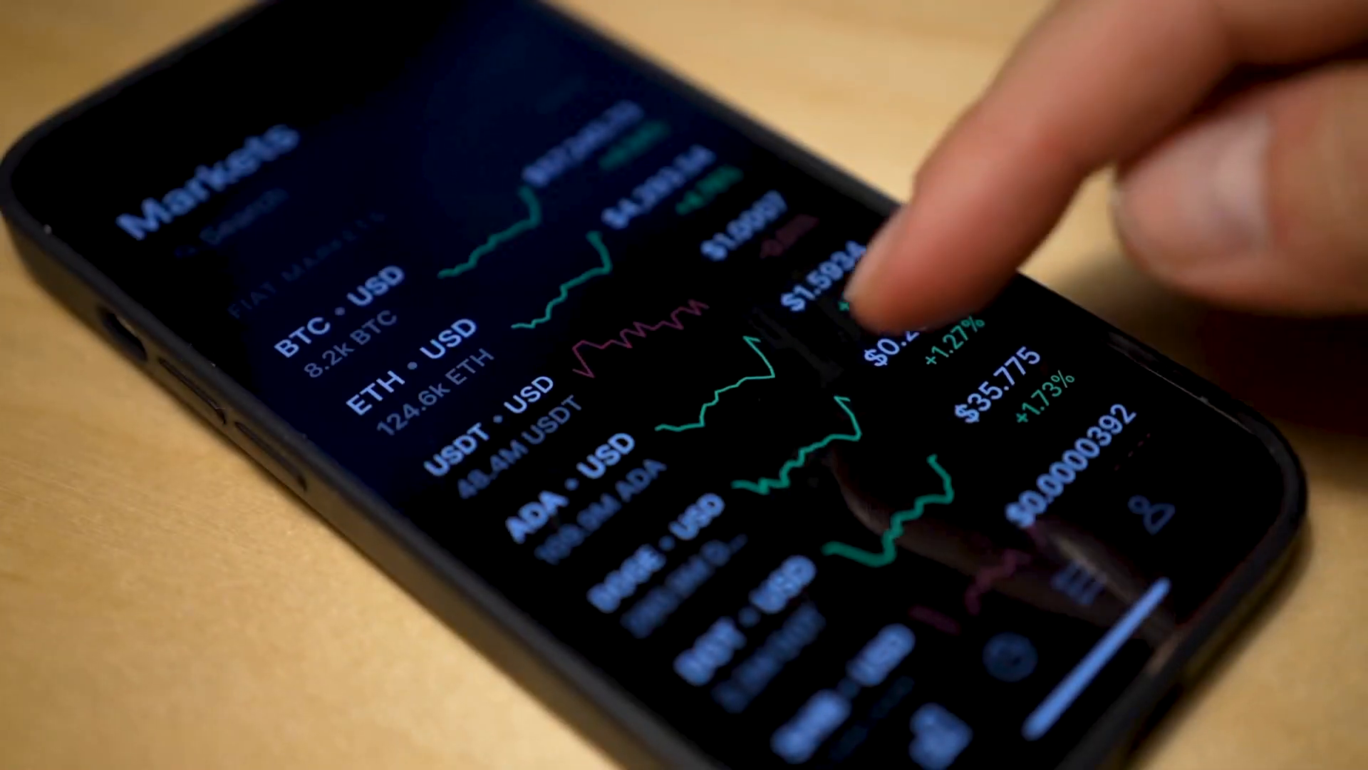
scroll("down", 3)
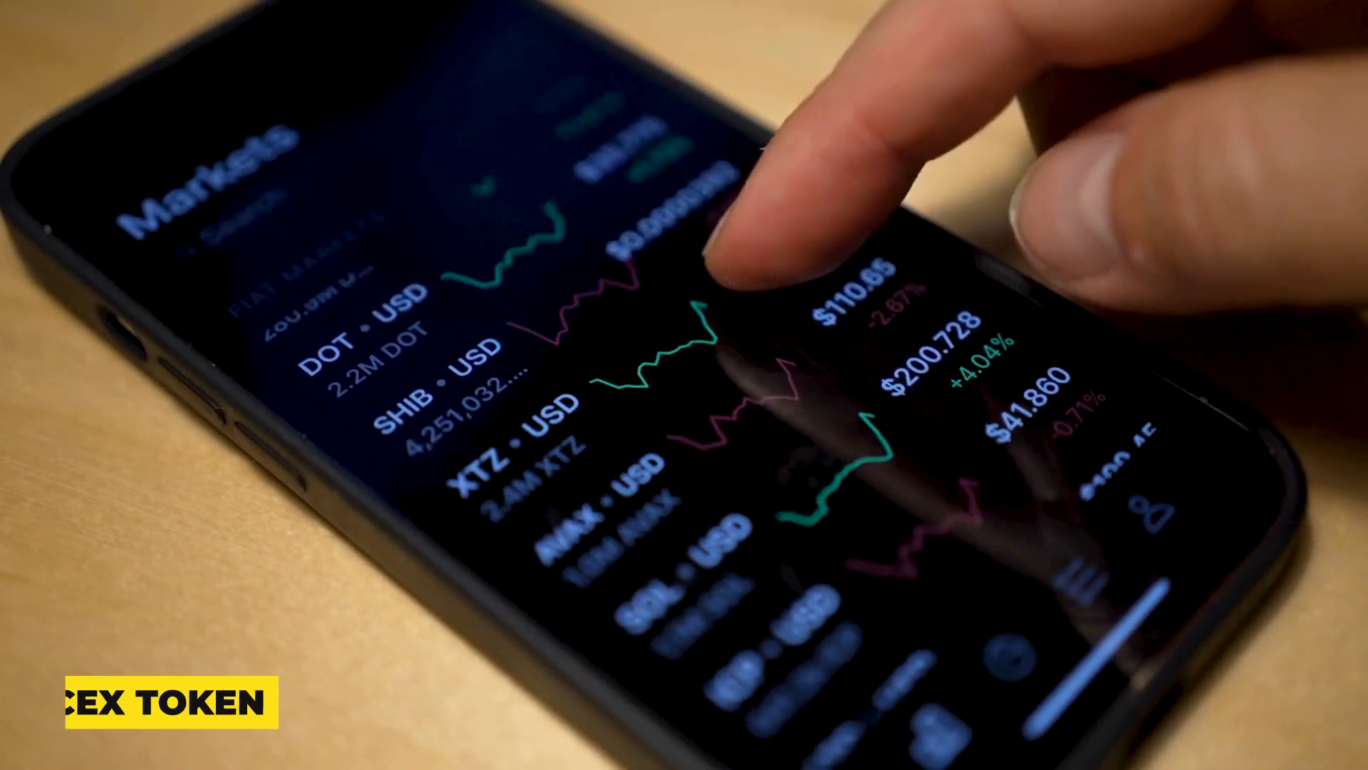